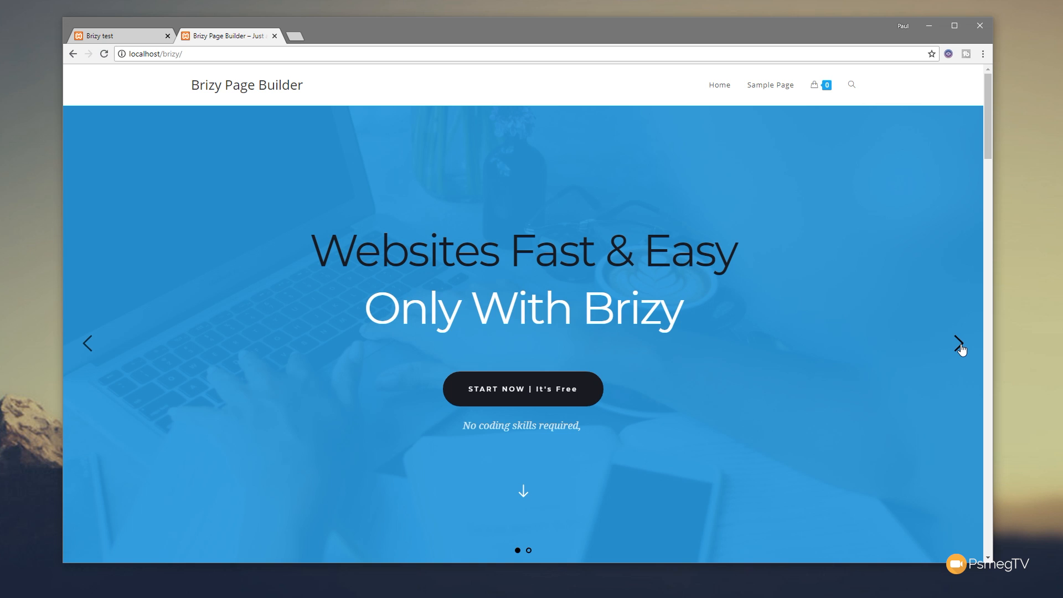
Step: Open the test page in the Brizy editor from the live page preview
left_click(959, 343)
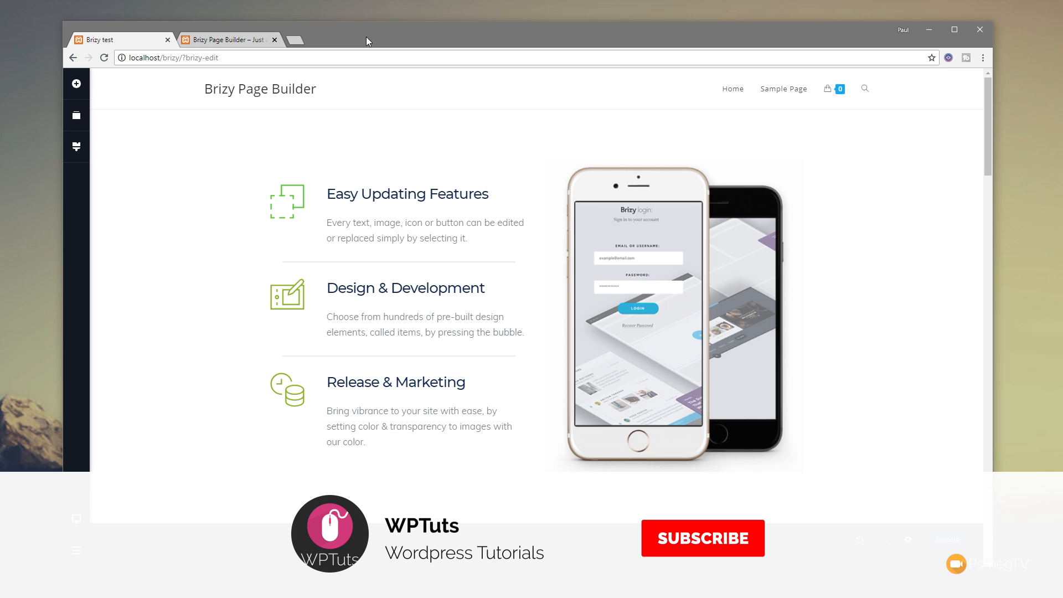
Step: Set the features block's bottom spacing to 75px and open the block library beneath it
left_click(703, 538)
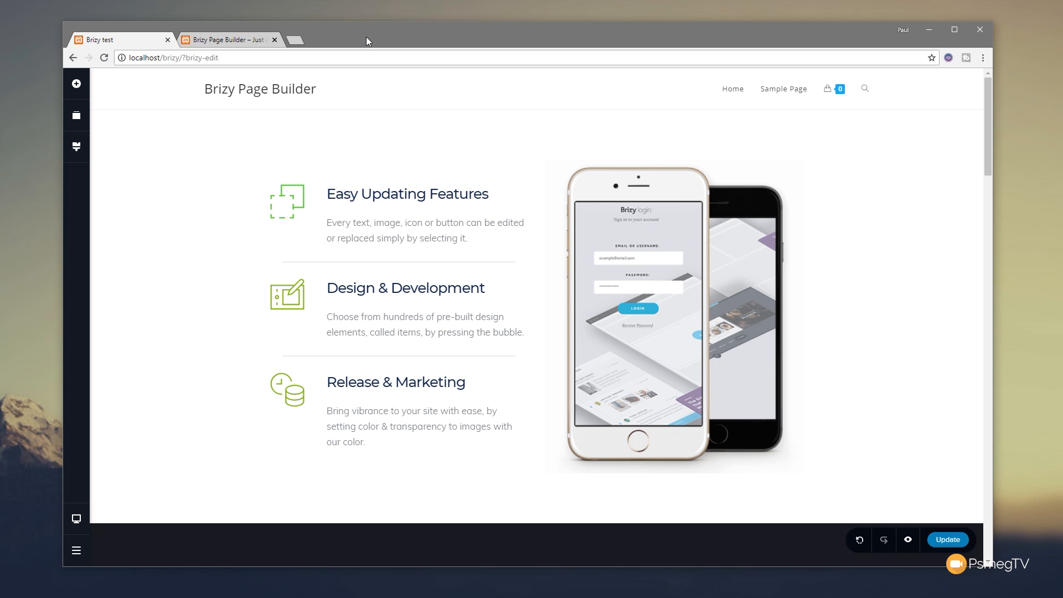
scroll("down", 3)
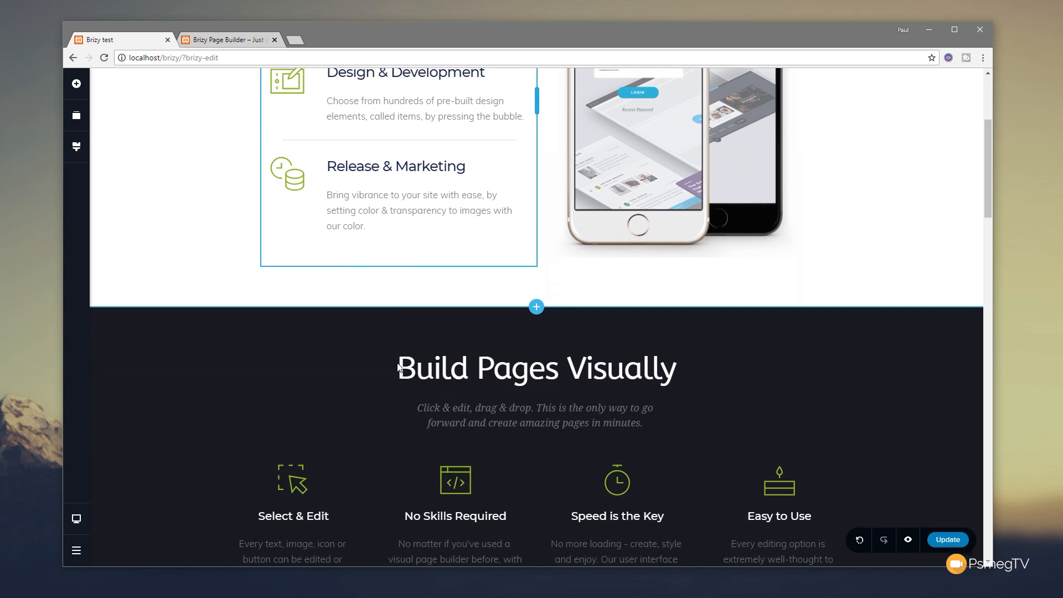
scroll("down", 3)
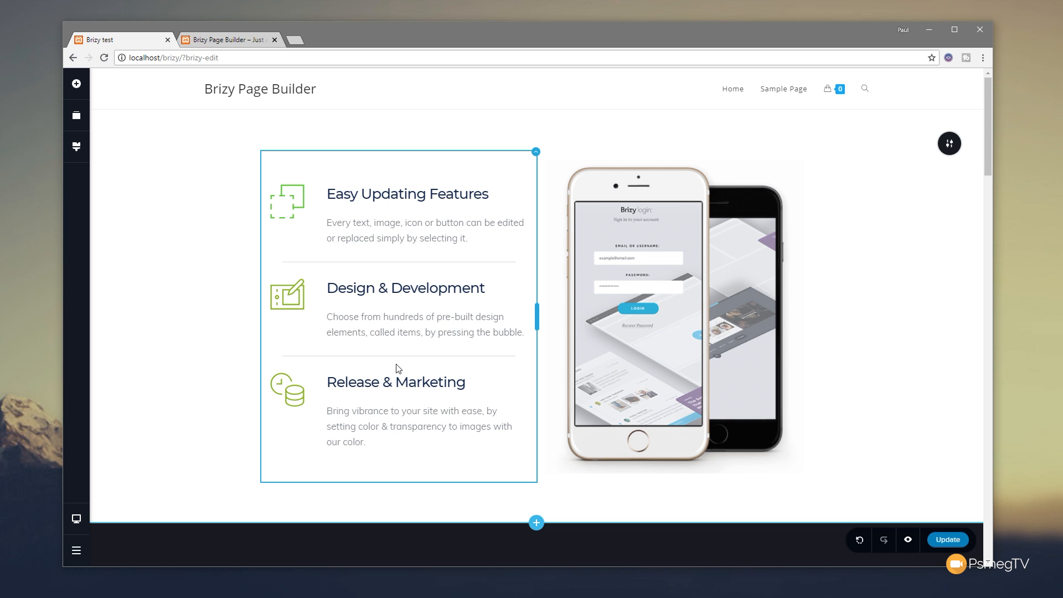
left_click_drag(535, 522, 535, 523)
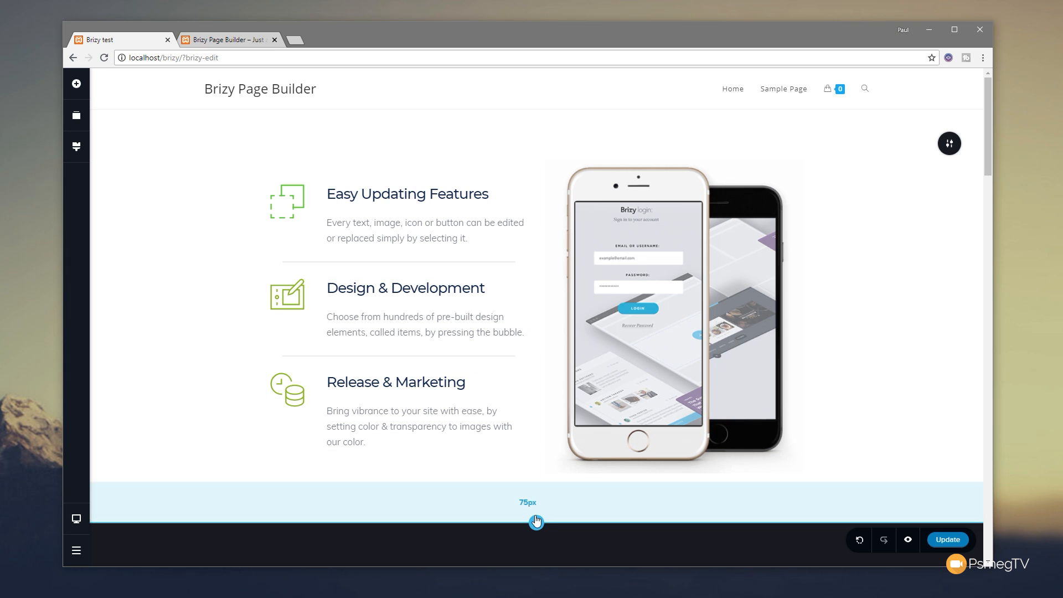
left_click(76, 84)
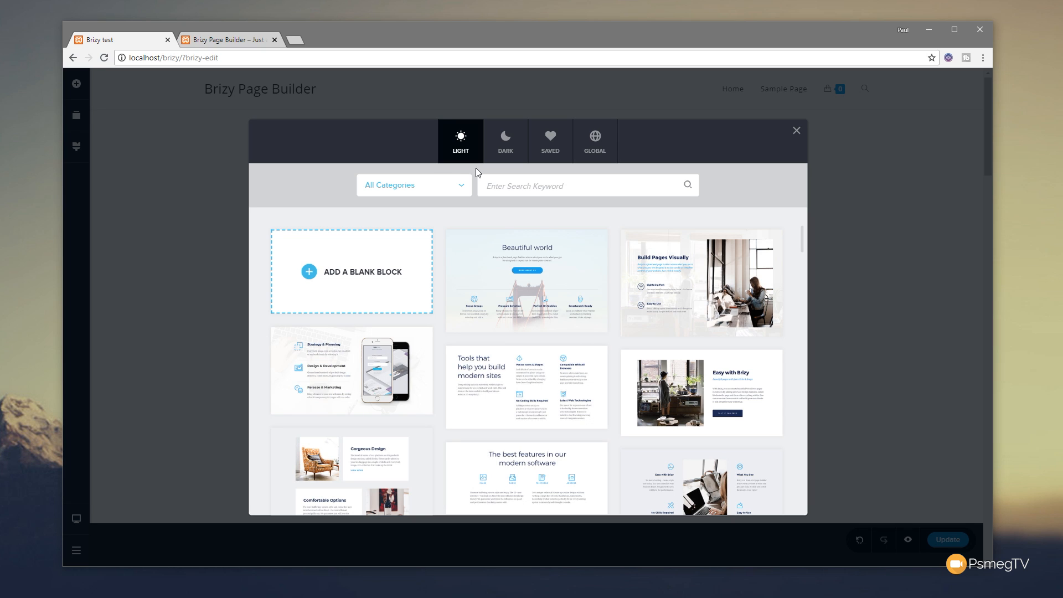
Step: Filter the library to Header blocks and add the blue 'Websites Fast & Easy' template
left_click(413, 185)
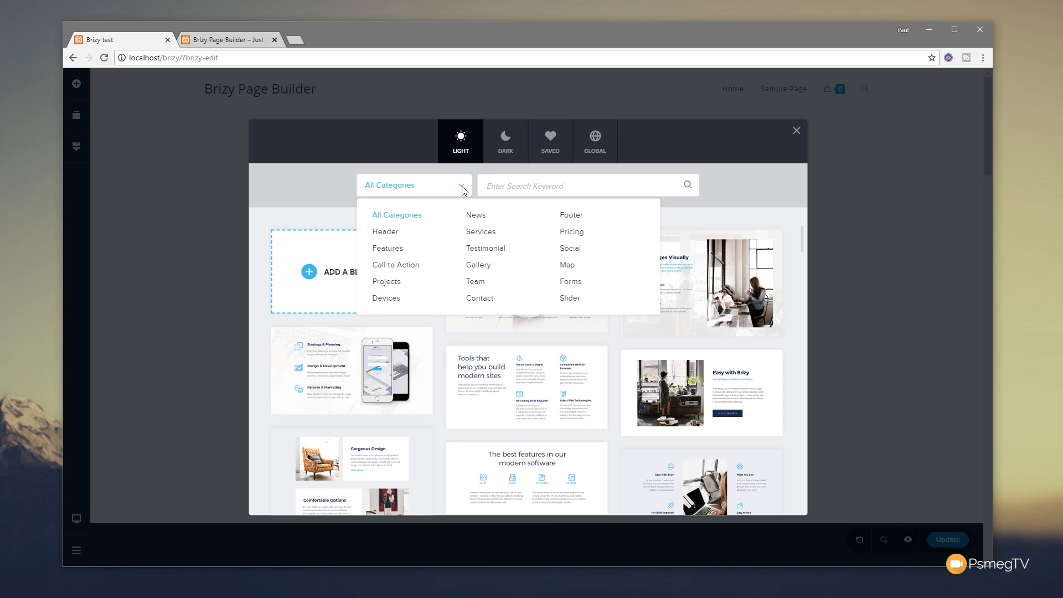
left_click(385, 232)
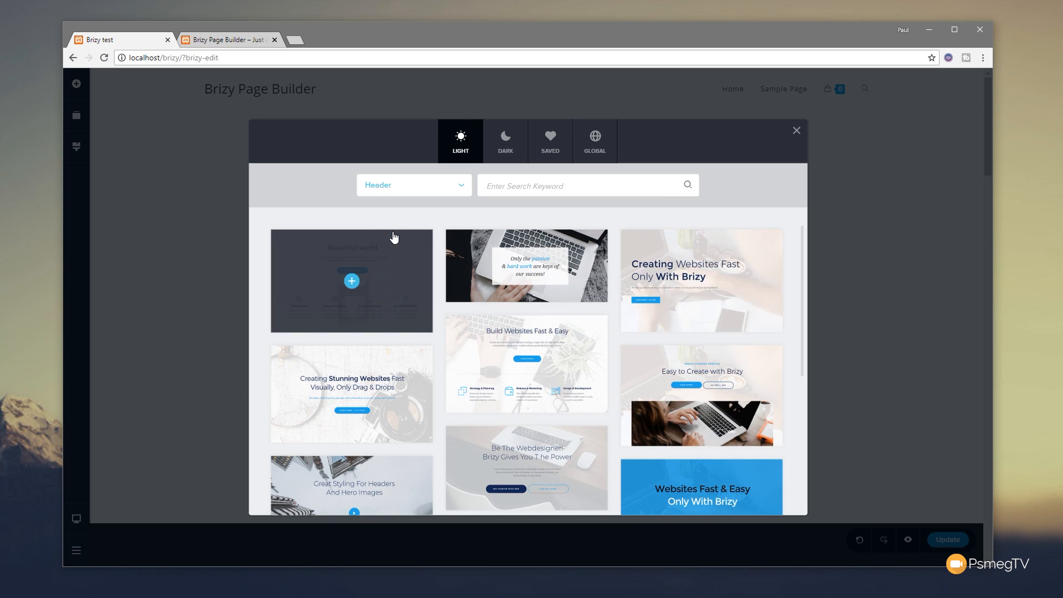
scroll("down", 3)
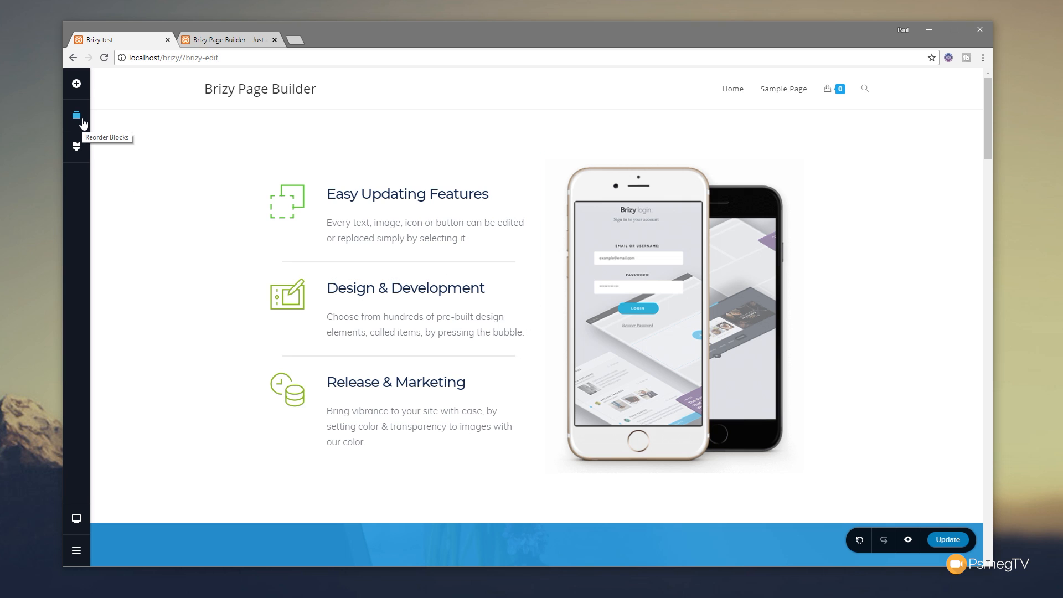
Step: Reorder blocks so the 'Websites Fast & Easy' header sits at the page top
left_click(76, 115)
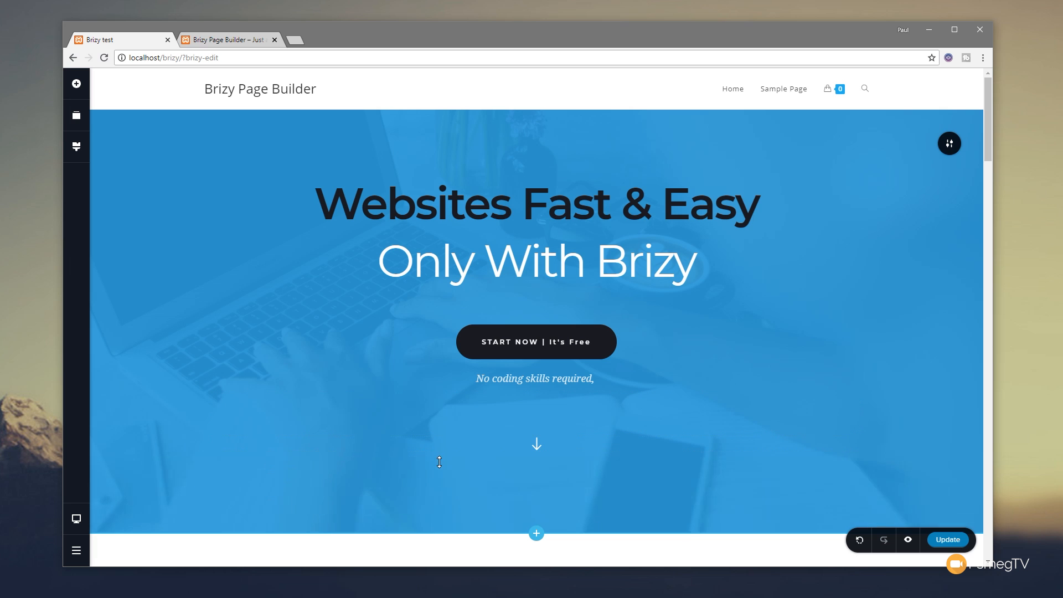
mouse_move(440, 459)
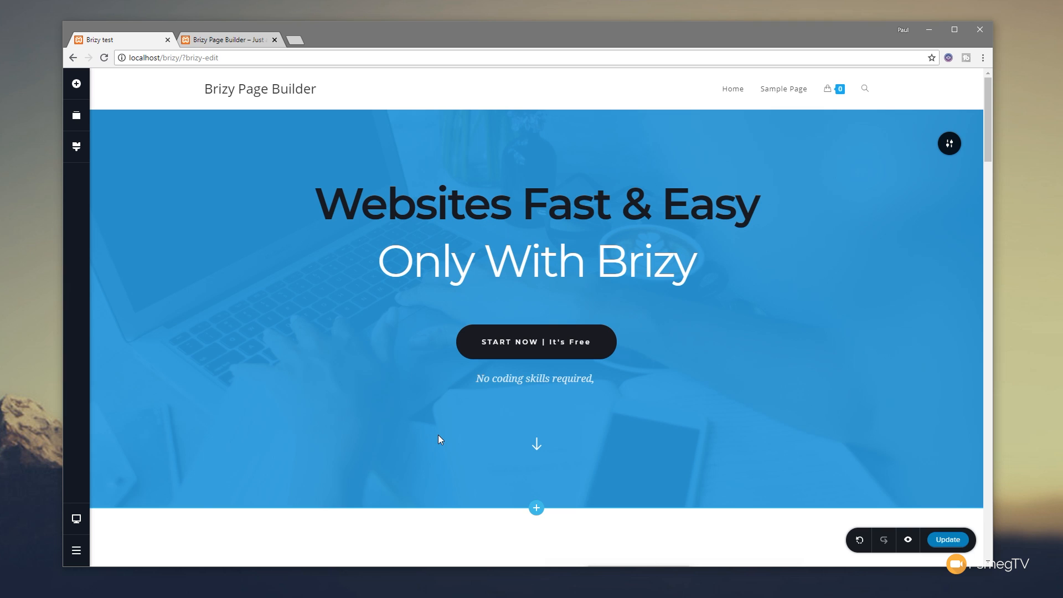
mouse_move(441, 436)
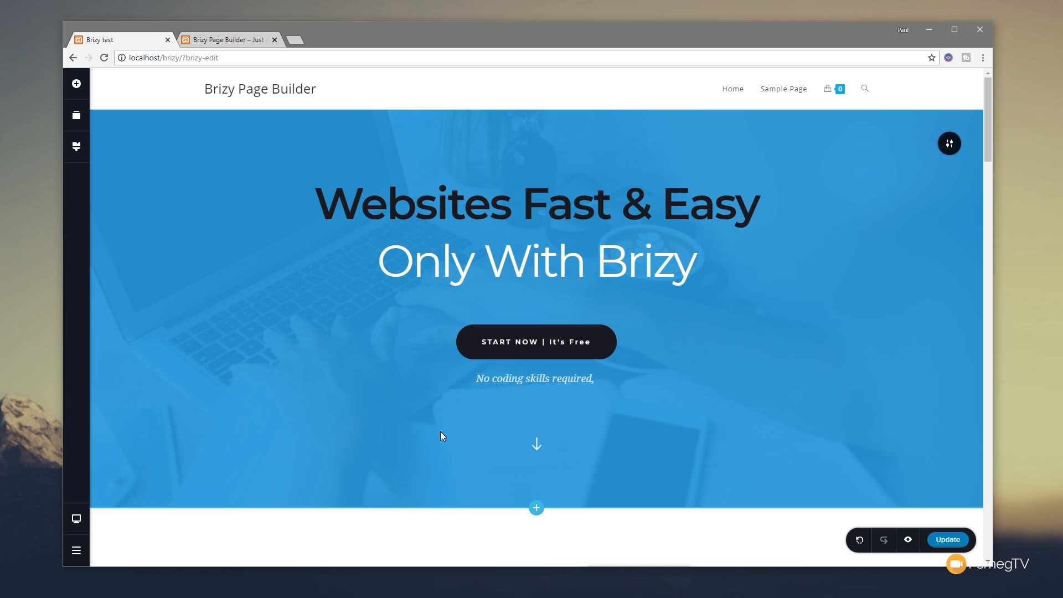
mouse_move(939, 153)
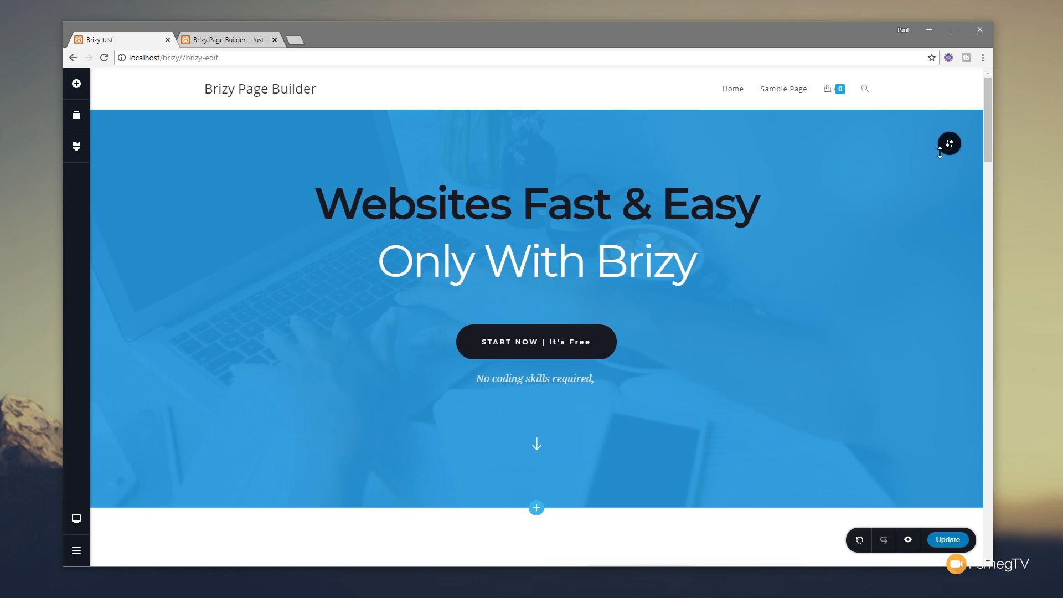
mouse_move(948, 143)
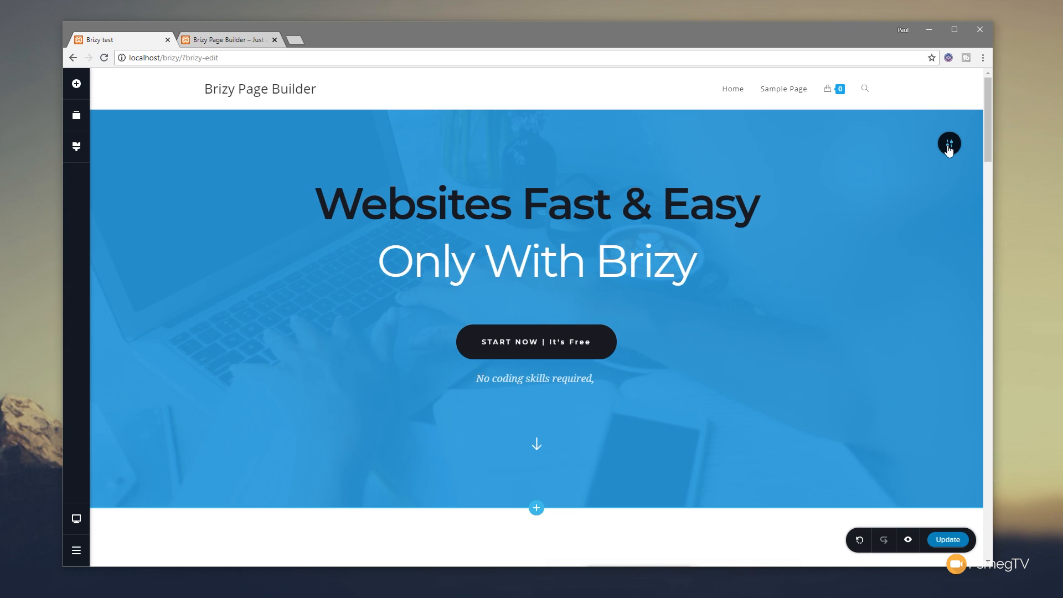
Step: Turn the header block into a two-slide slider through its slider settings
left_click(948, 143)
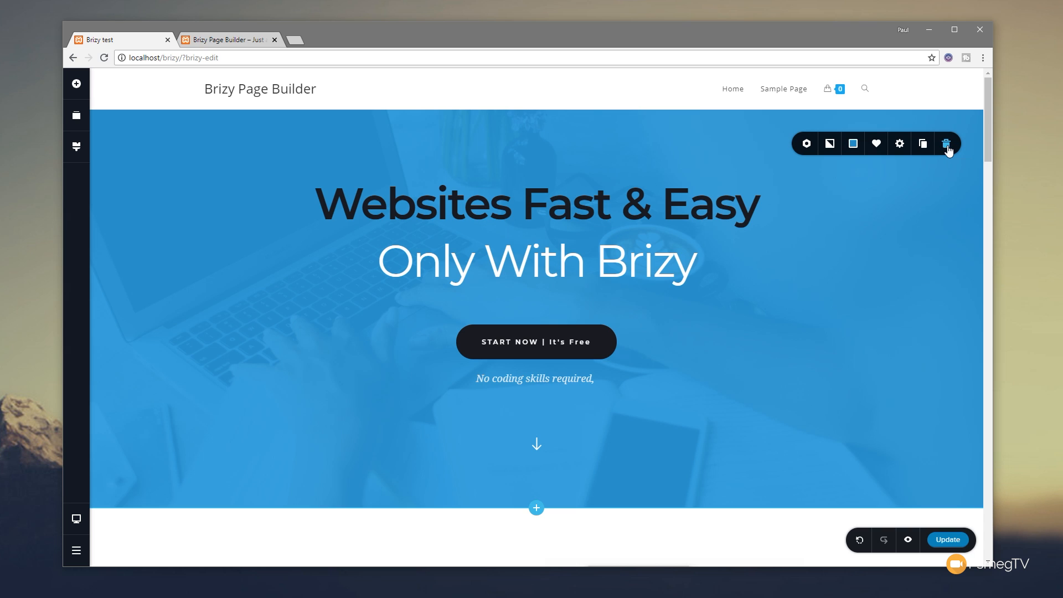
mouse_move(805, 143)
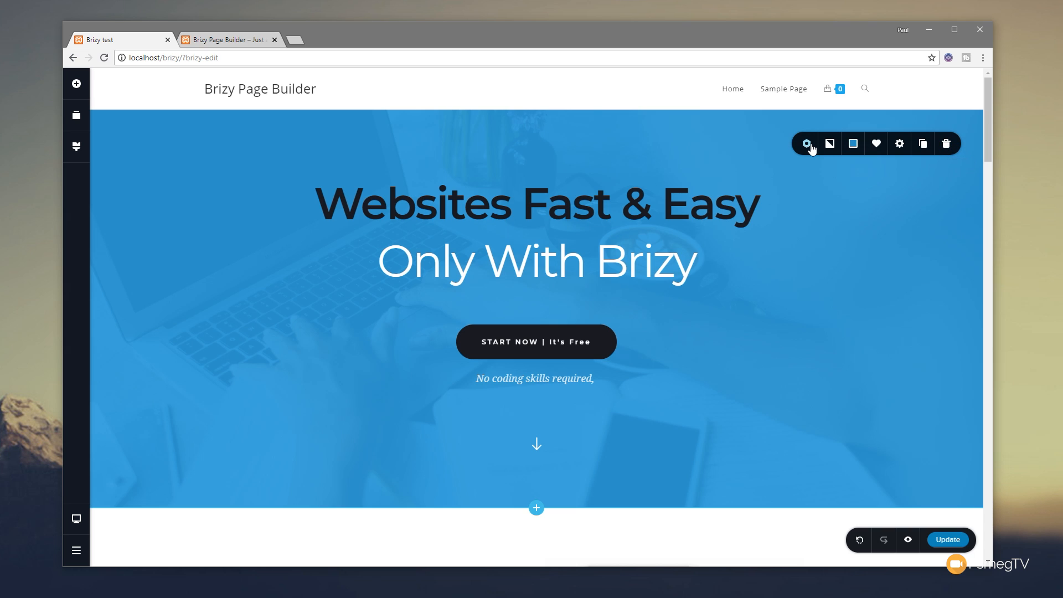
mouse_move(806, 143)
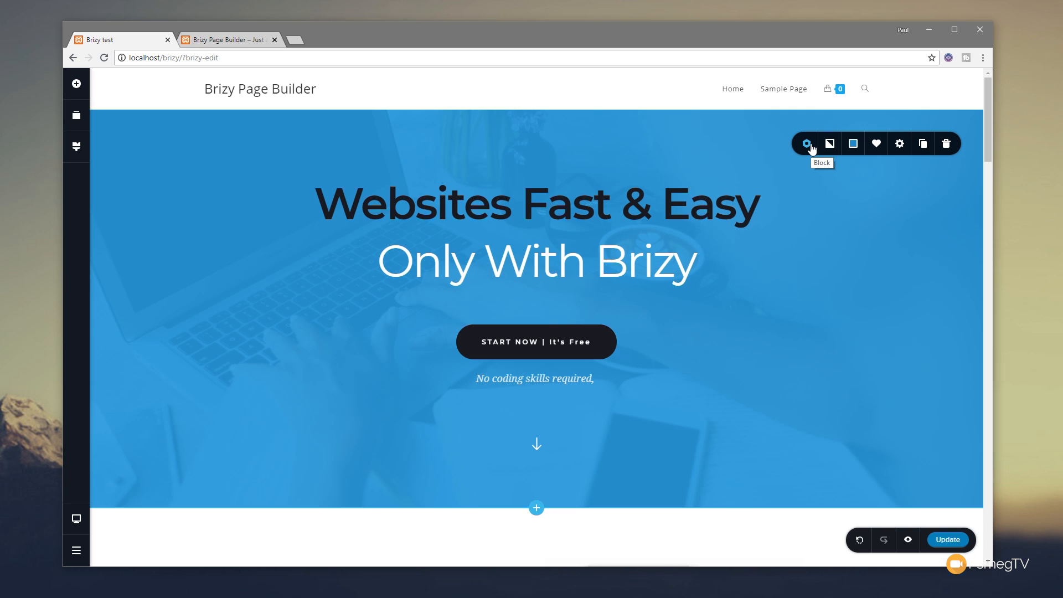
left_click(805, 143)
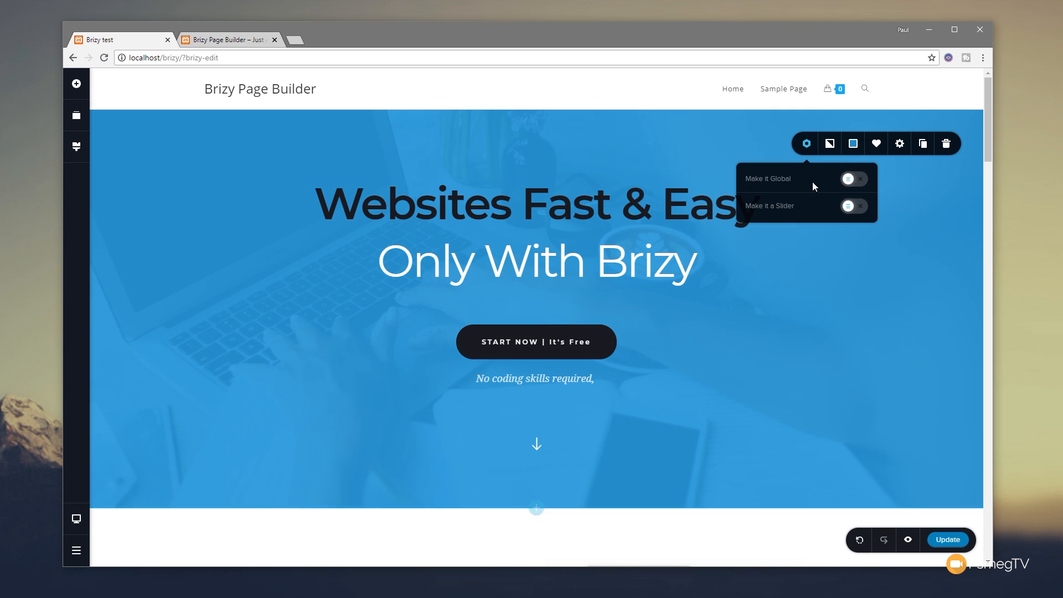
mouse_move(818, 212)
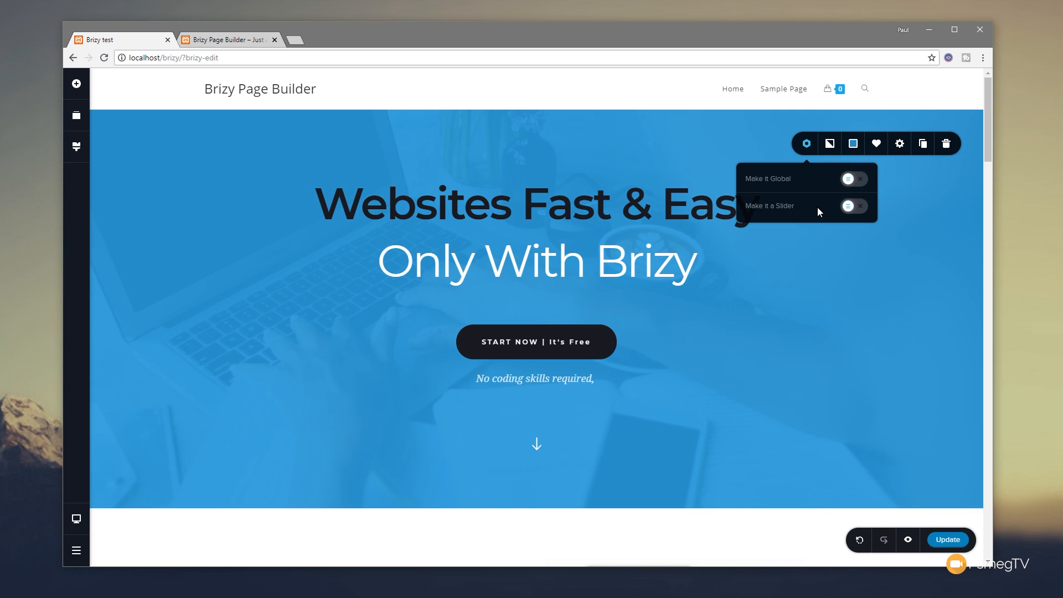
left_click(853, 205)
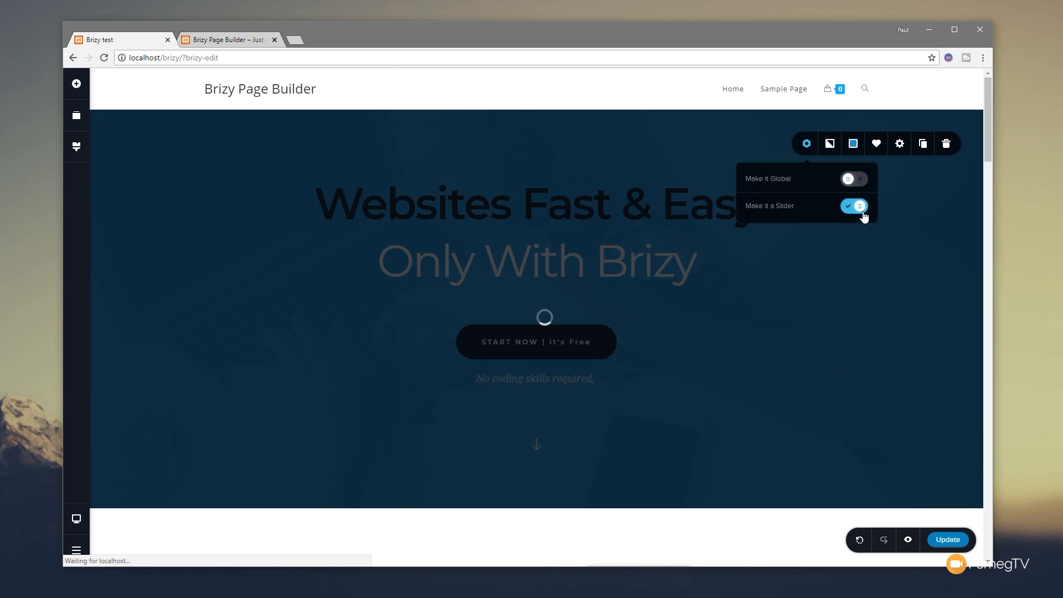
left_click(854, 206)
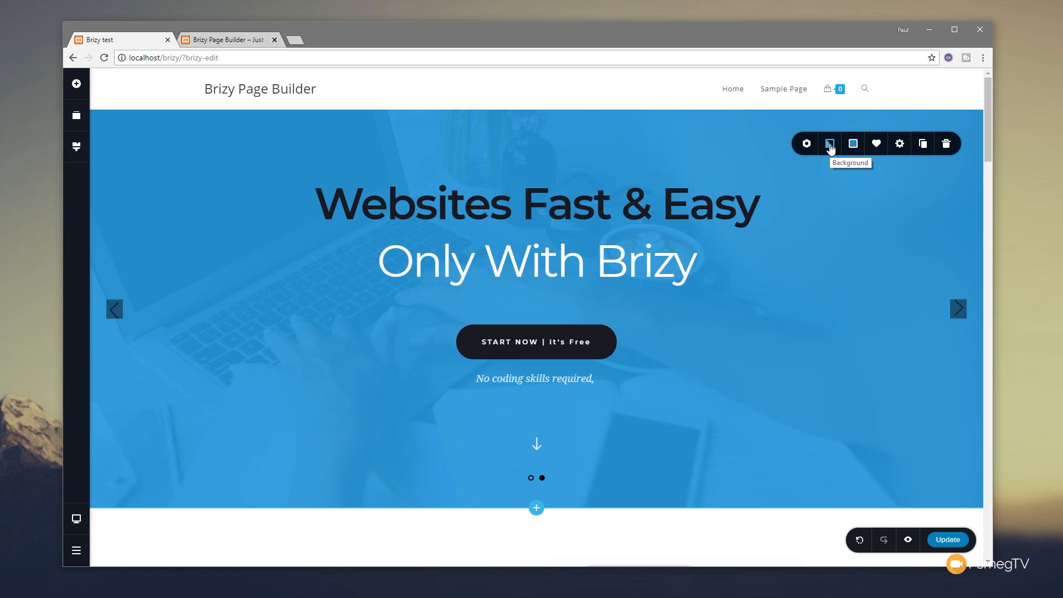
Step: Set slide two's background to the woman-by-lake photo, keeping Parallax on None
left_click(828, 143)
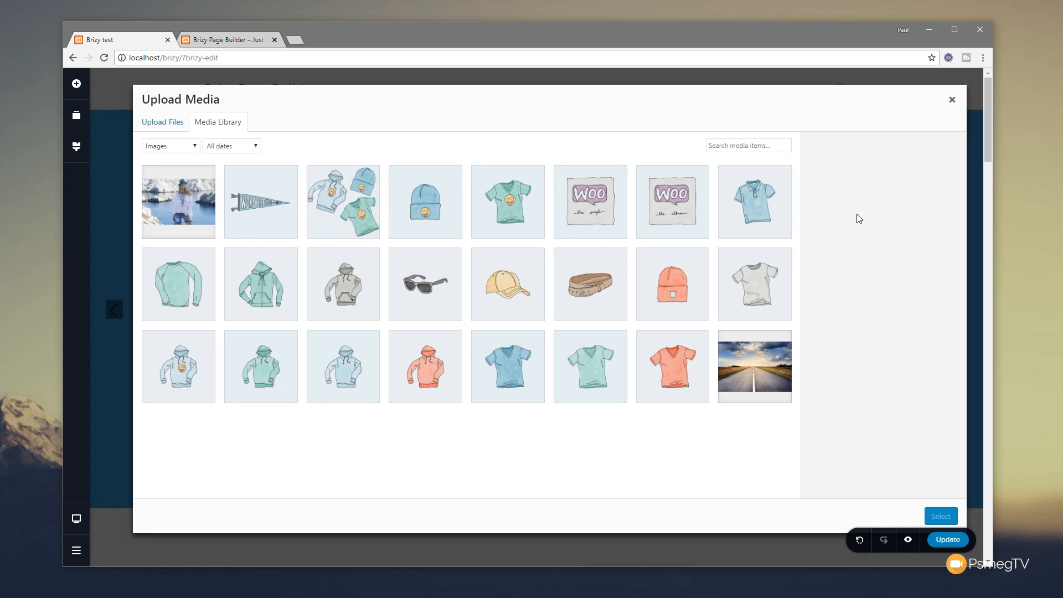
left_click(178, 201)
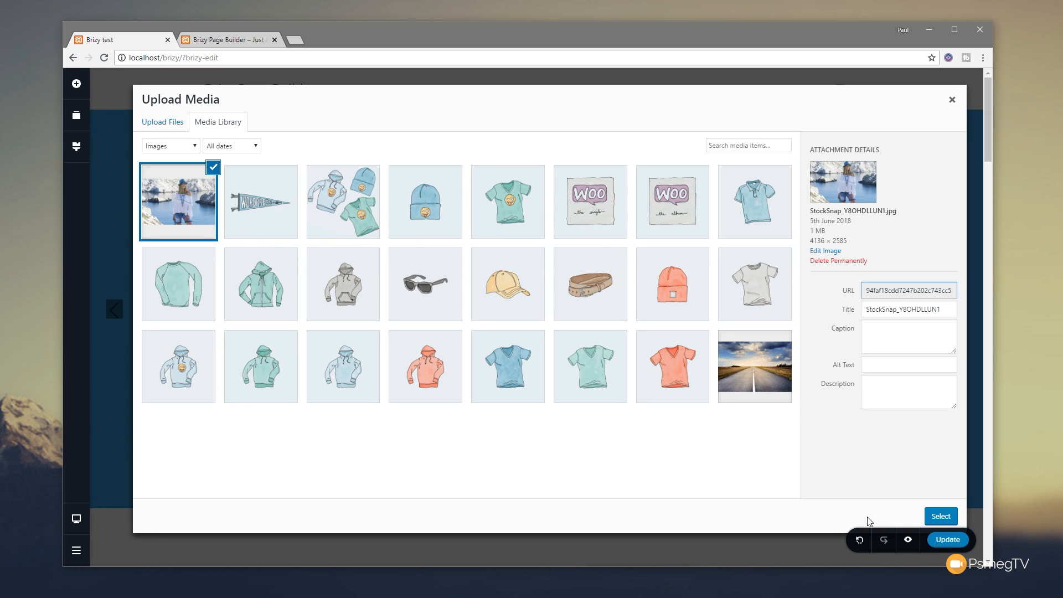
left_click(940, 516)
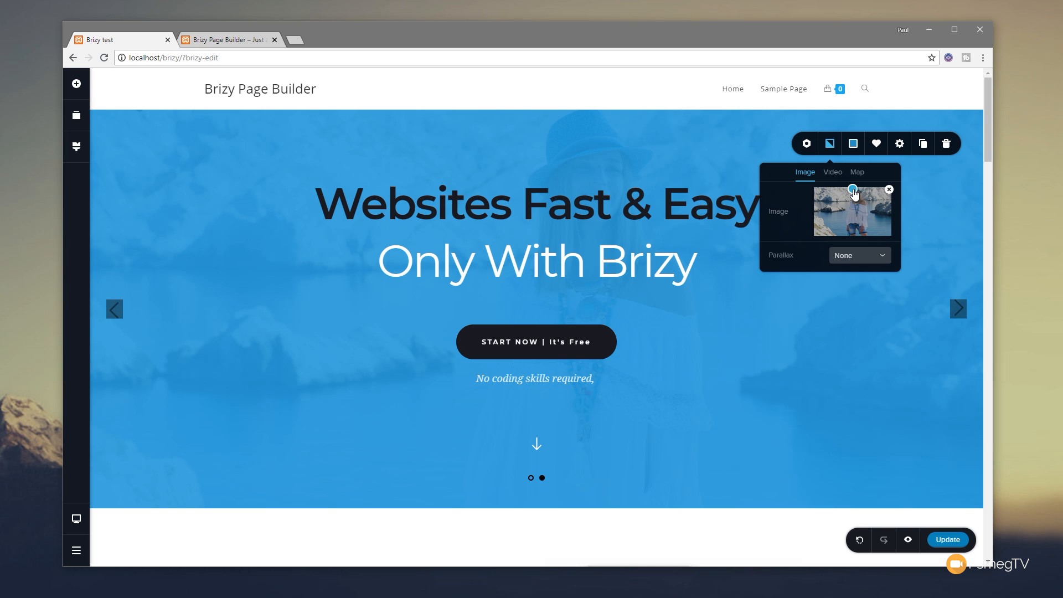
mouse_move(899, 265)
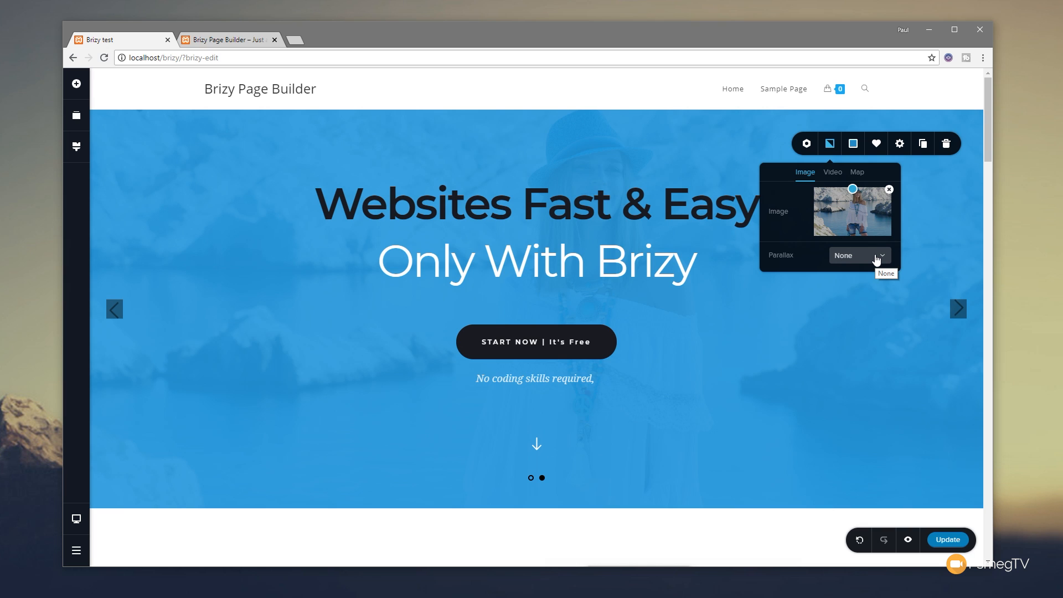
left_click(859, 256)
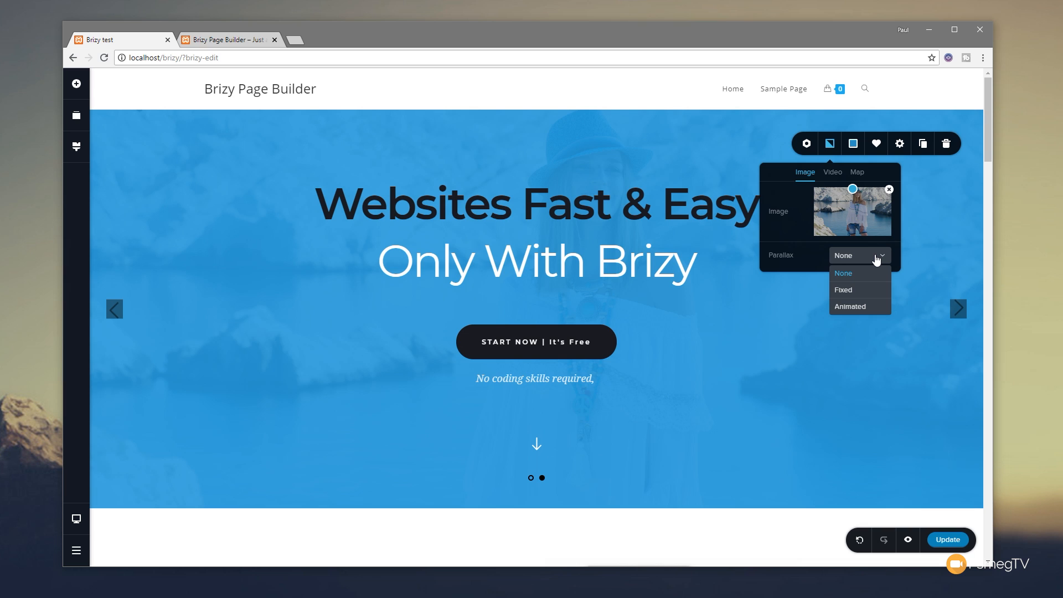
mouse_move(852, 240)
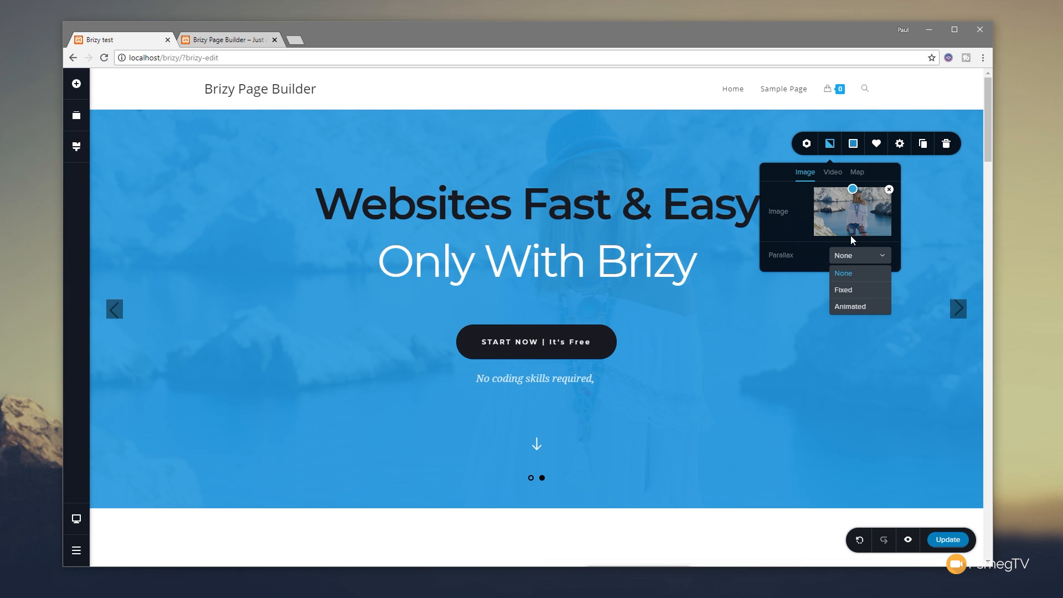
left_click(843, 272)
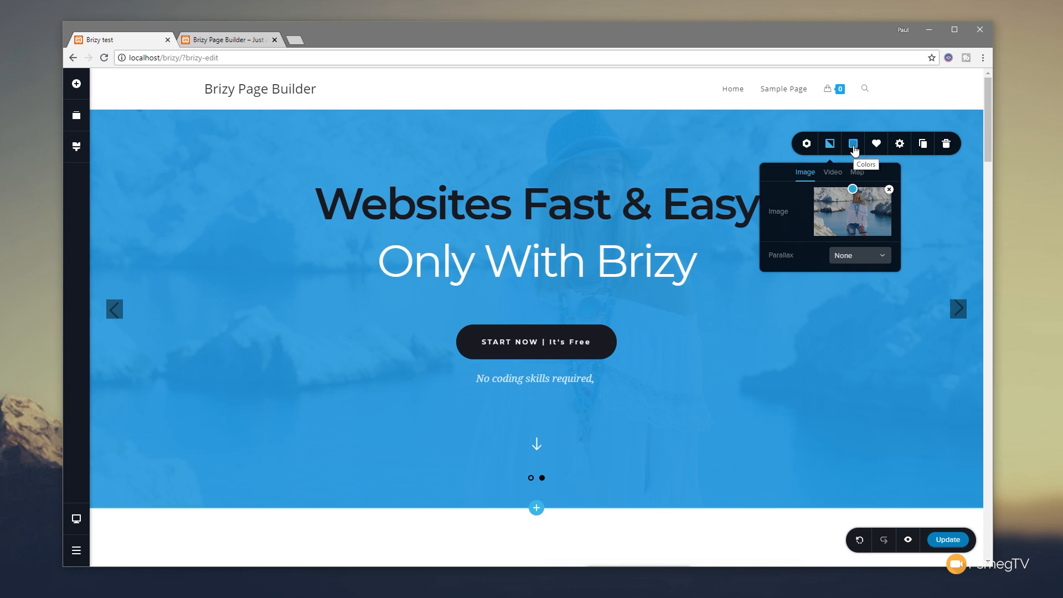
Step: Give slide two a semi-transparent lime green overlay instead of blue
left_click(852, 143)
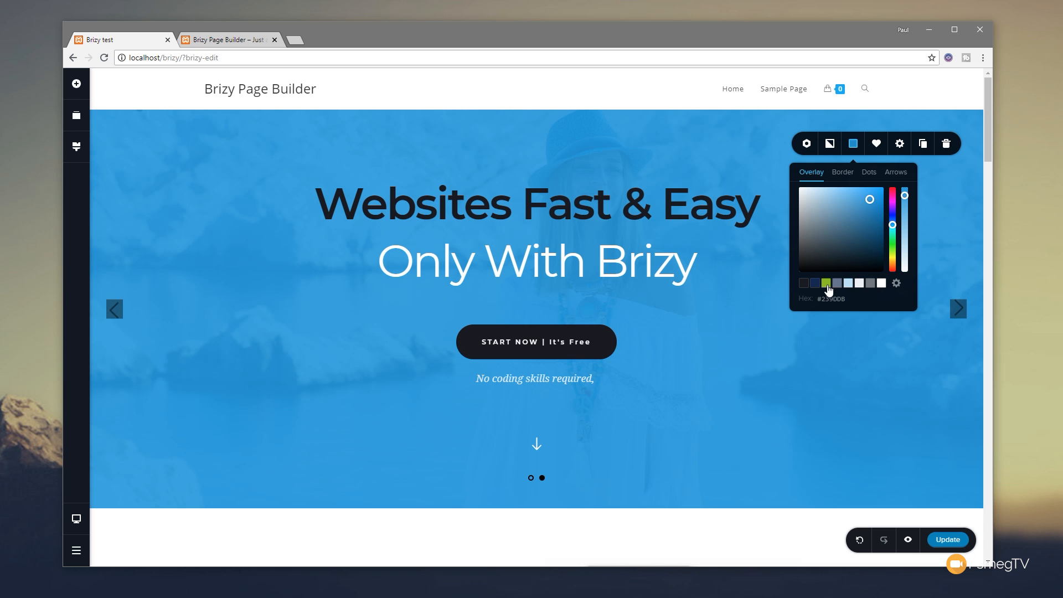
left_click(826, 283)
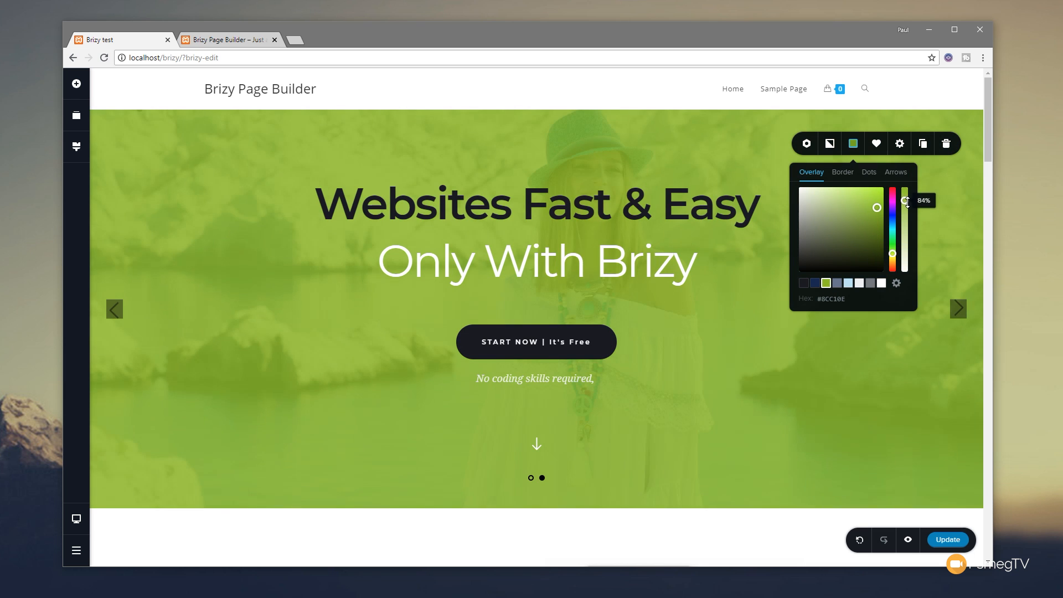
left_click_drag(906, 201, 906, 205)
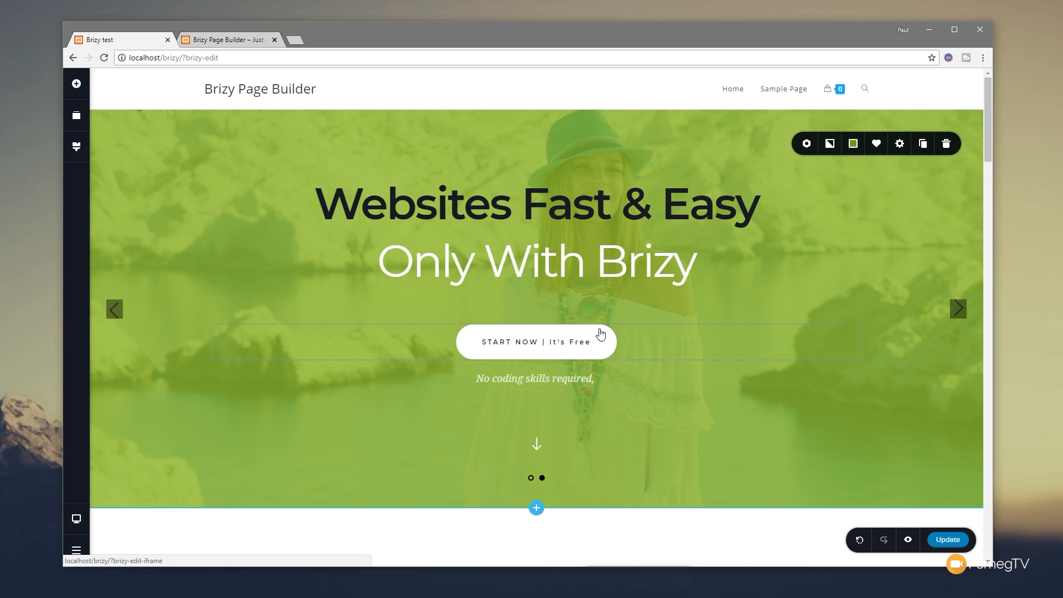
Step: Make the slide-two START NOW button background white with dark text
left_click(535, 341)
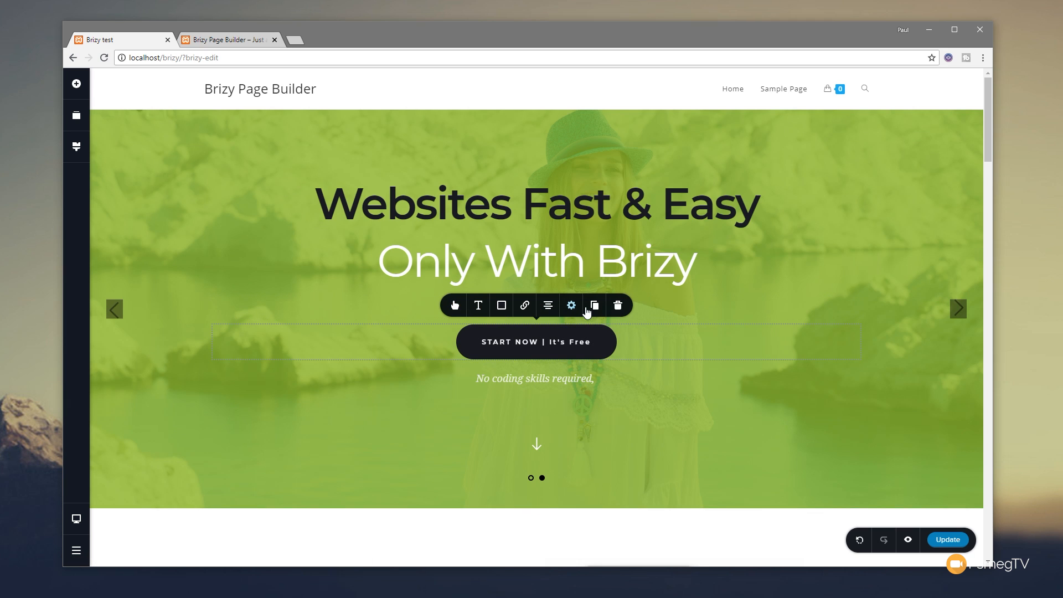
mouse_move(548, 306)
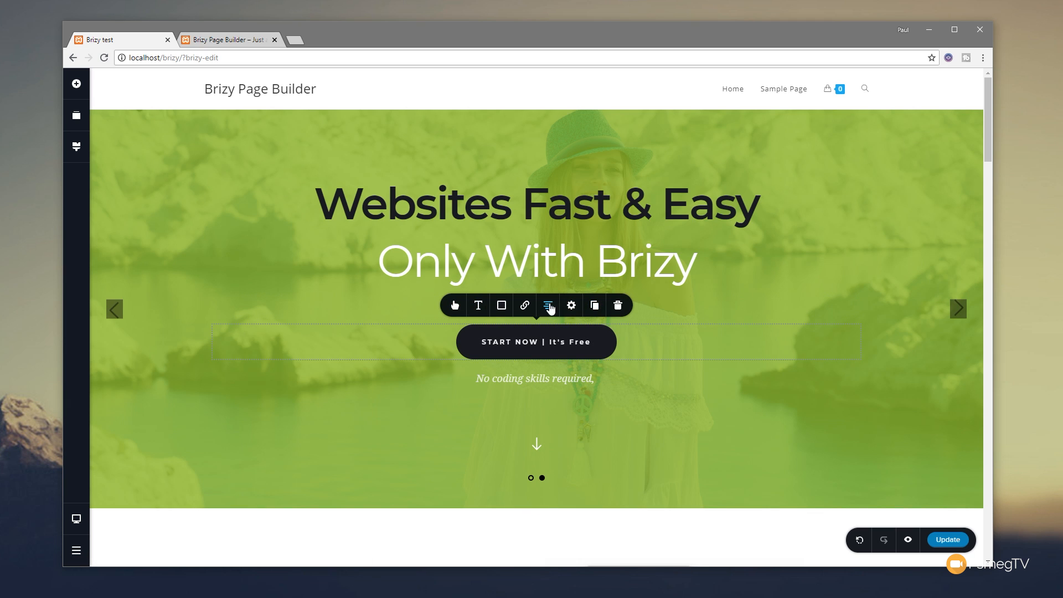
left_click(501, 305)
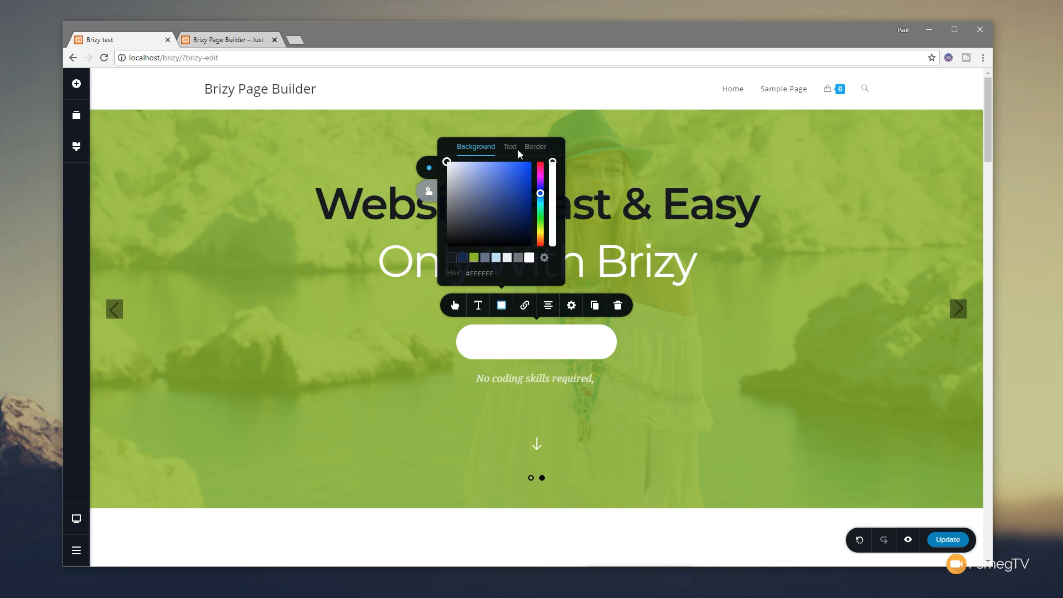
left_click(509, 146)
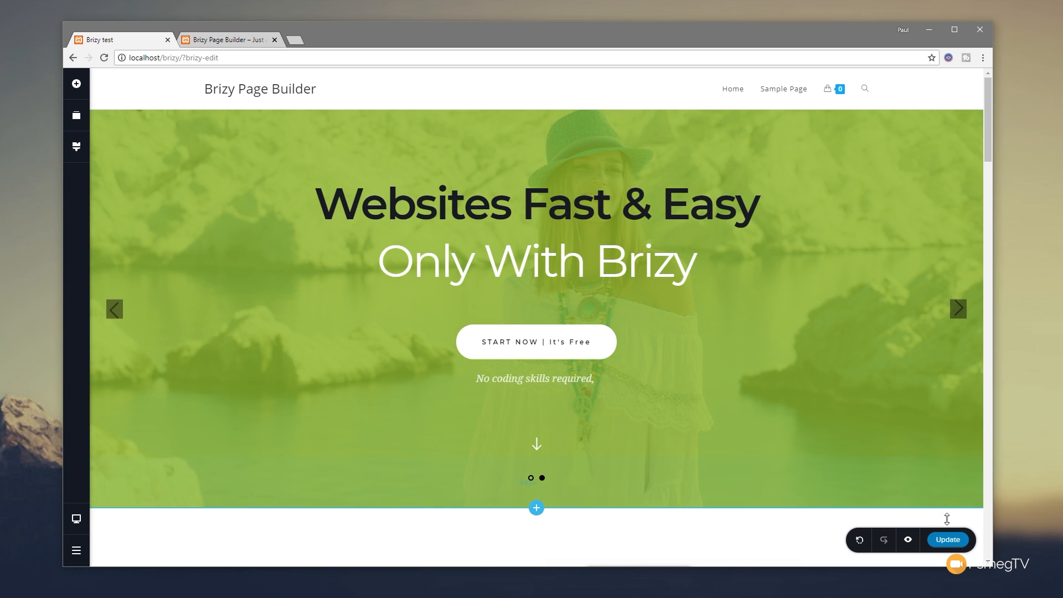
Step: Update the page and advance the live slider to the green lakeside slide
left_click(947, 538)
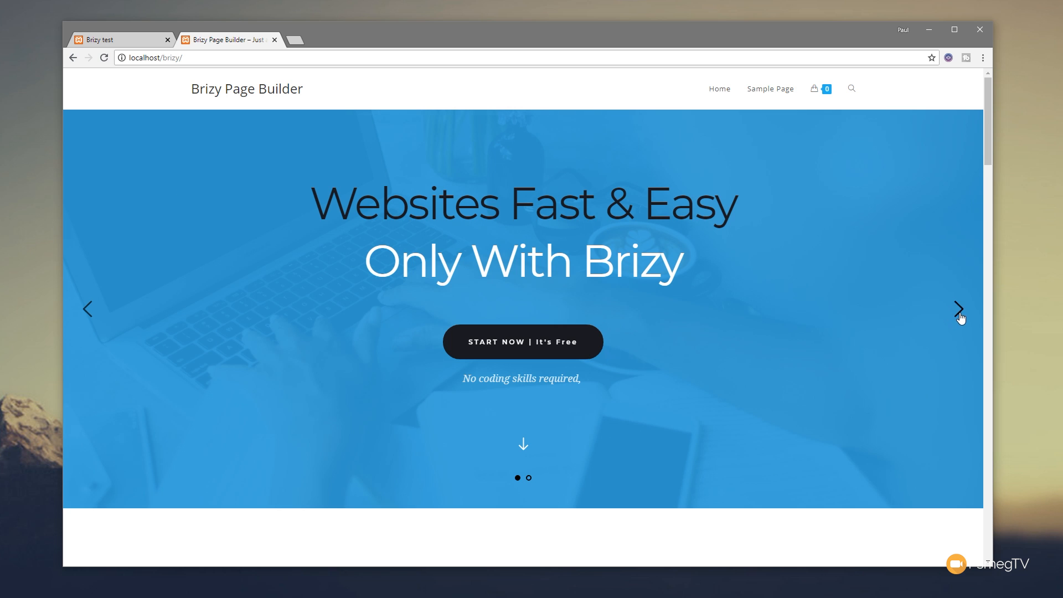
left_click(960, 308)
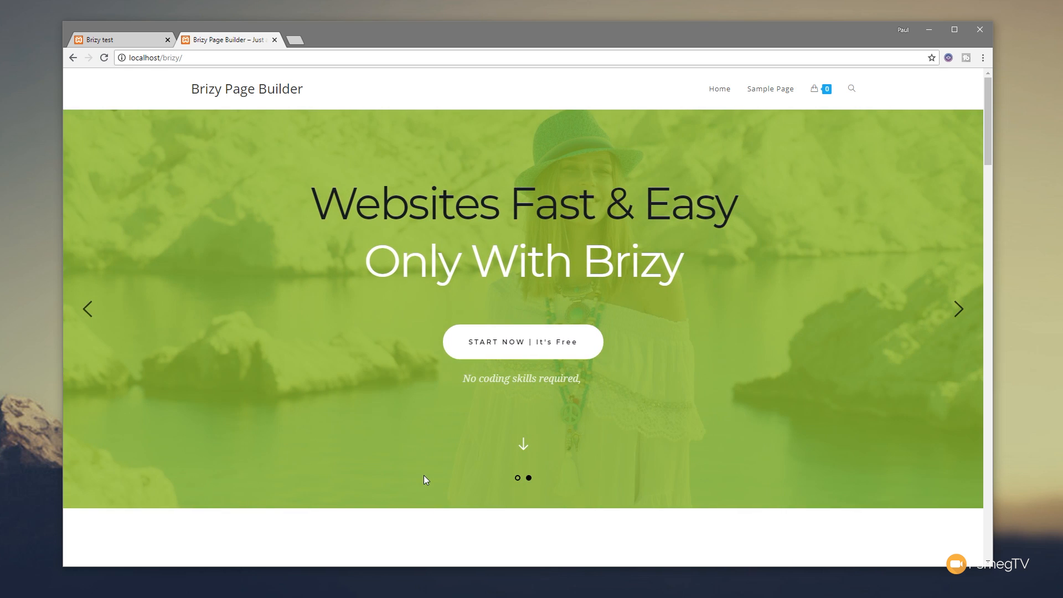
mouse_move(403, 475)
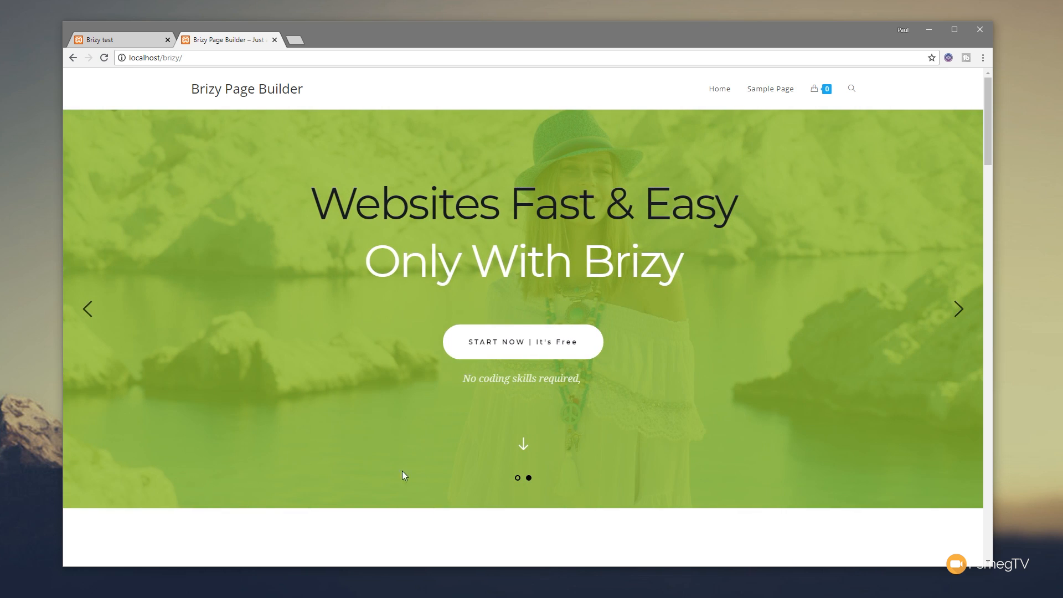
mouse_move(264, 388)
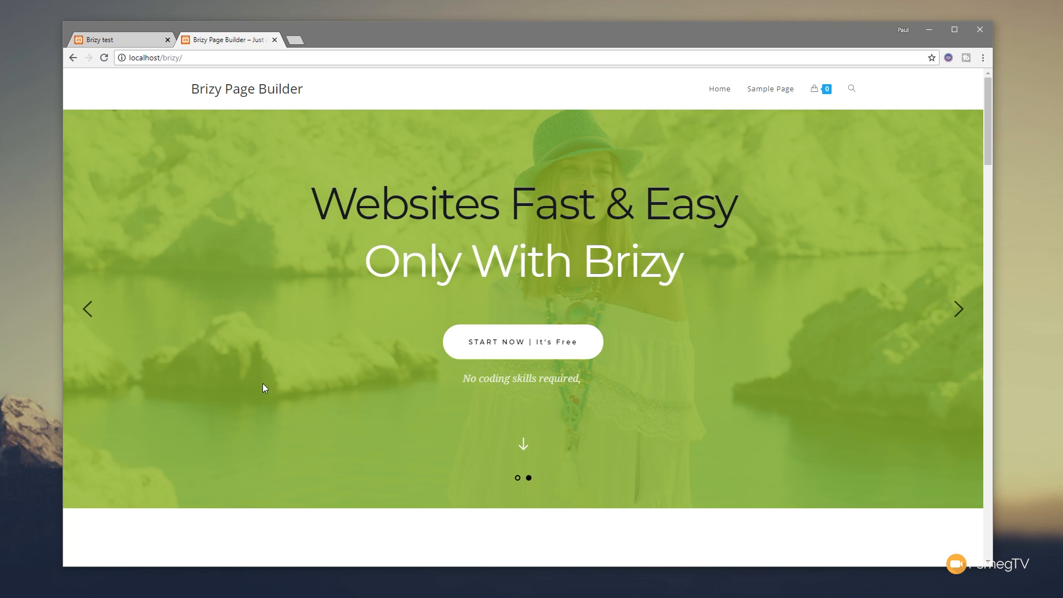
mouse_move(230, 43)
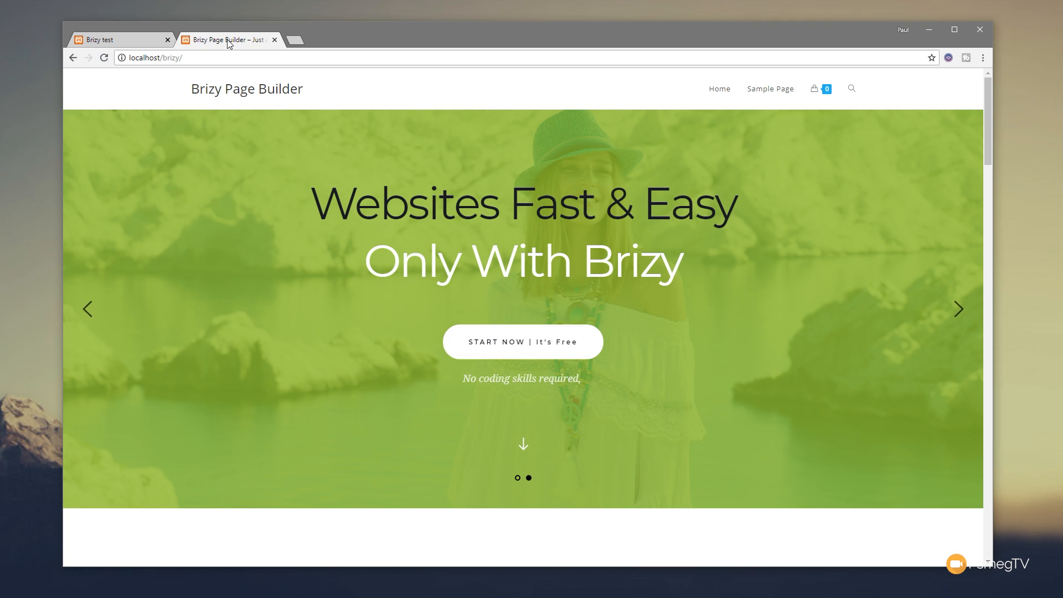